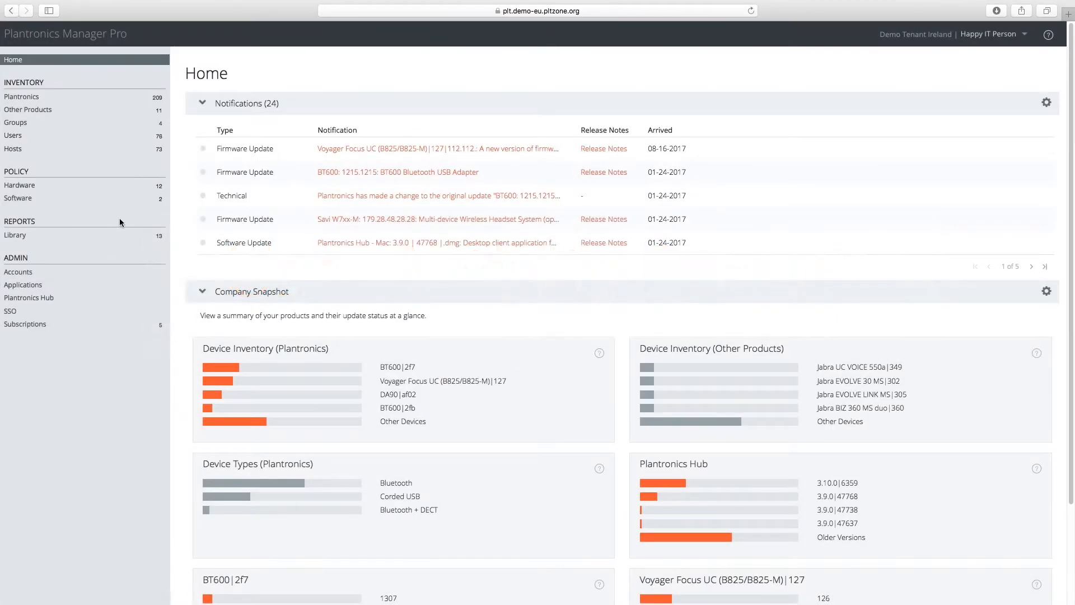
Step: Open the User Activity report from the Reports Library in the sidebar
{"action": "left_click", "coordinate": [14, 235]}
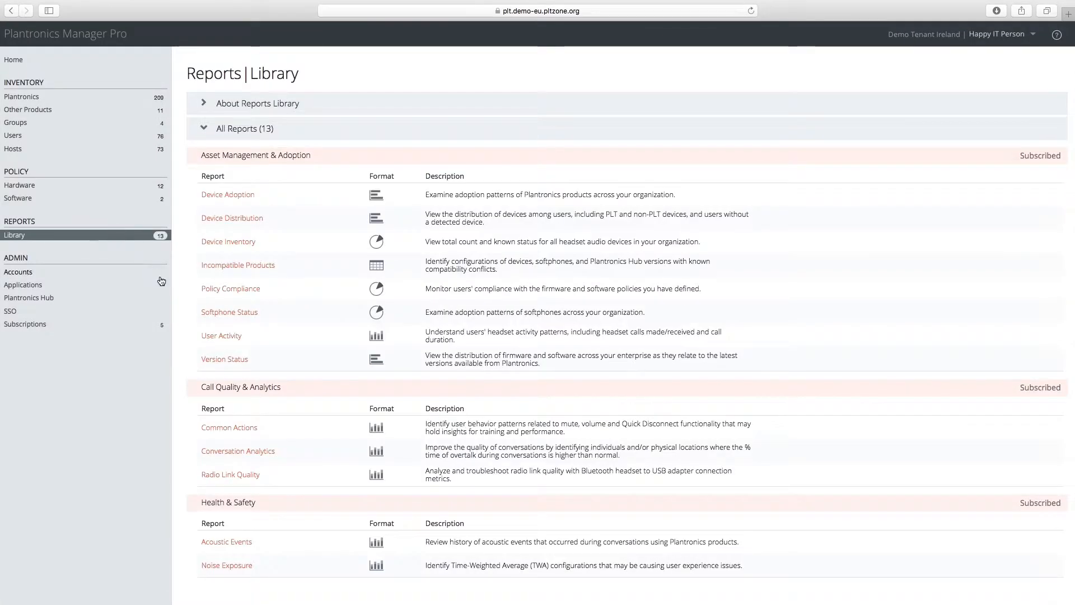
{"action": "left_click", "coordinate": [220, 336]}
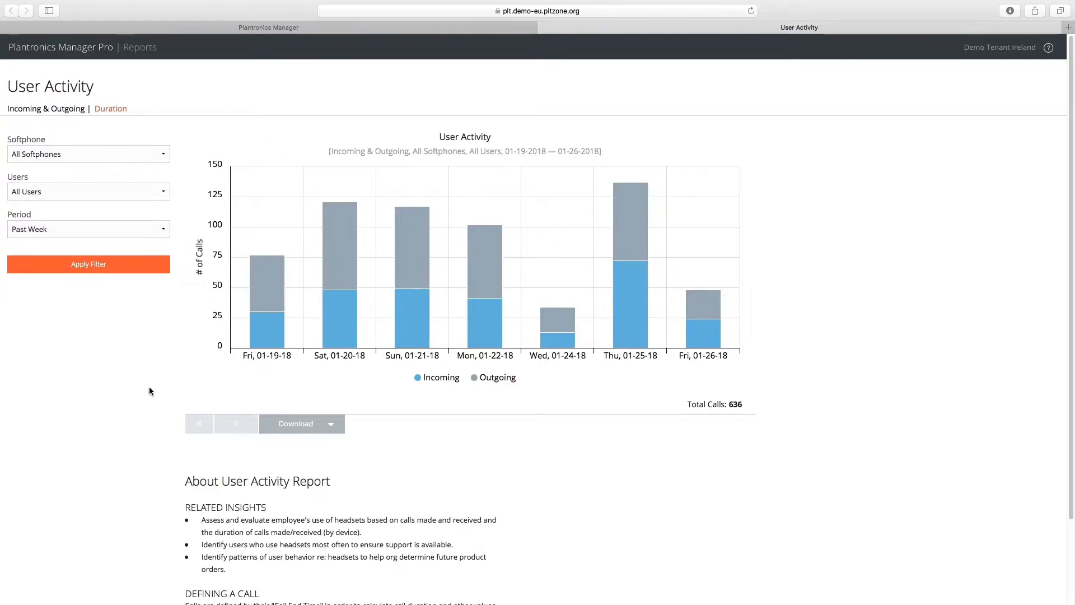
{"action": "left_click", "coordinate": [88, 154]}
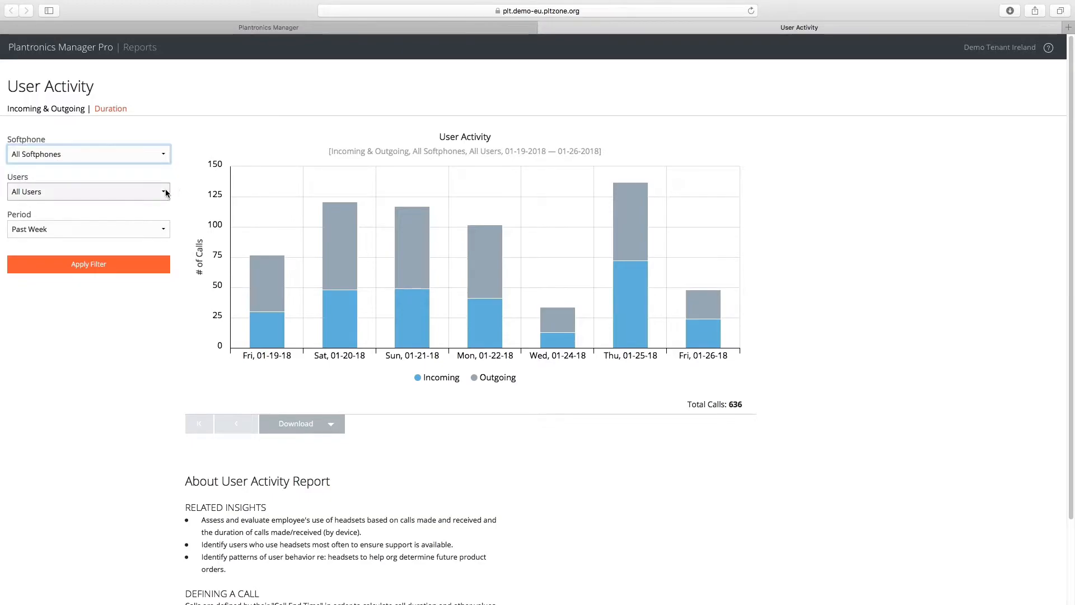
{"action": "left_click", "coordinate": [88, 192]}
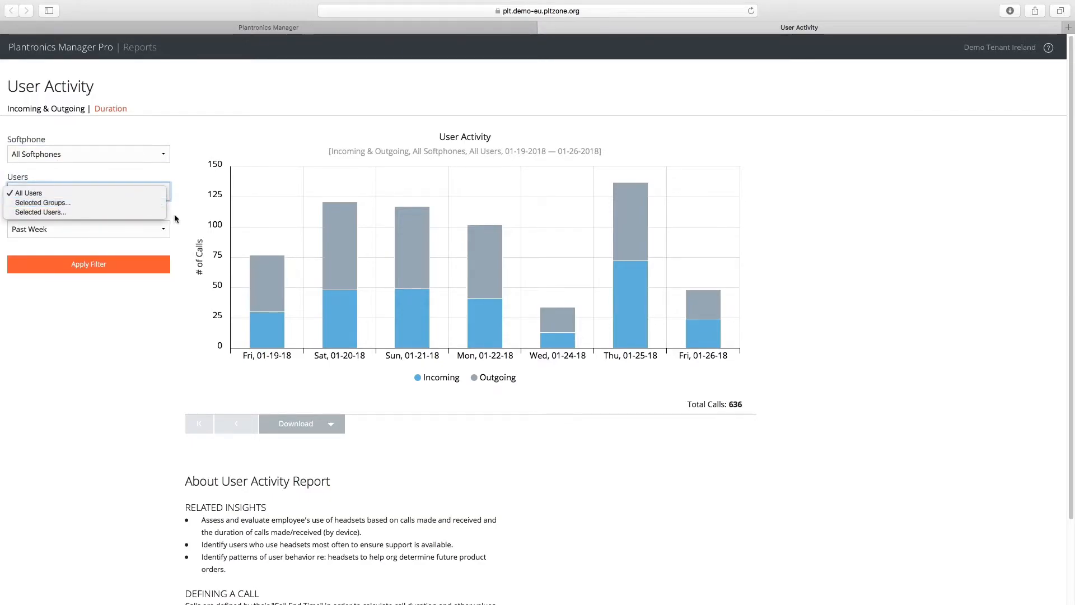
{"action": "left_click", "coordinate": [28, 193]}
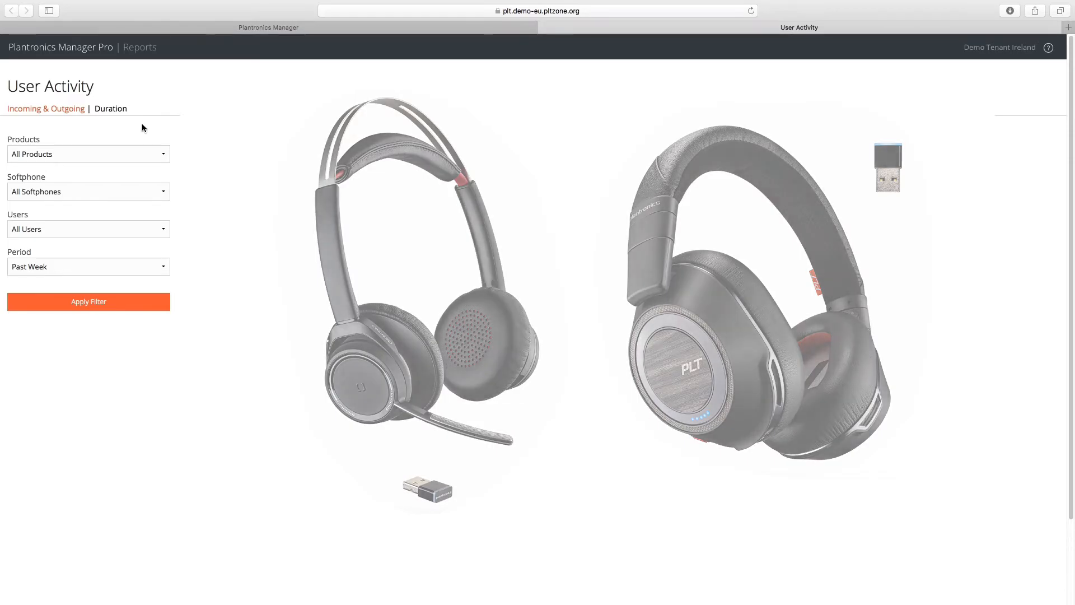
Step: Show the Duration tab, charting average daily call duration per product for the past week
{"action": "left_click", "coordinate": [88, 302]}
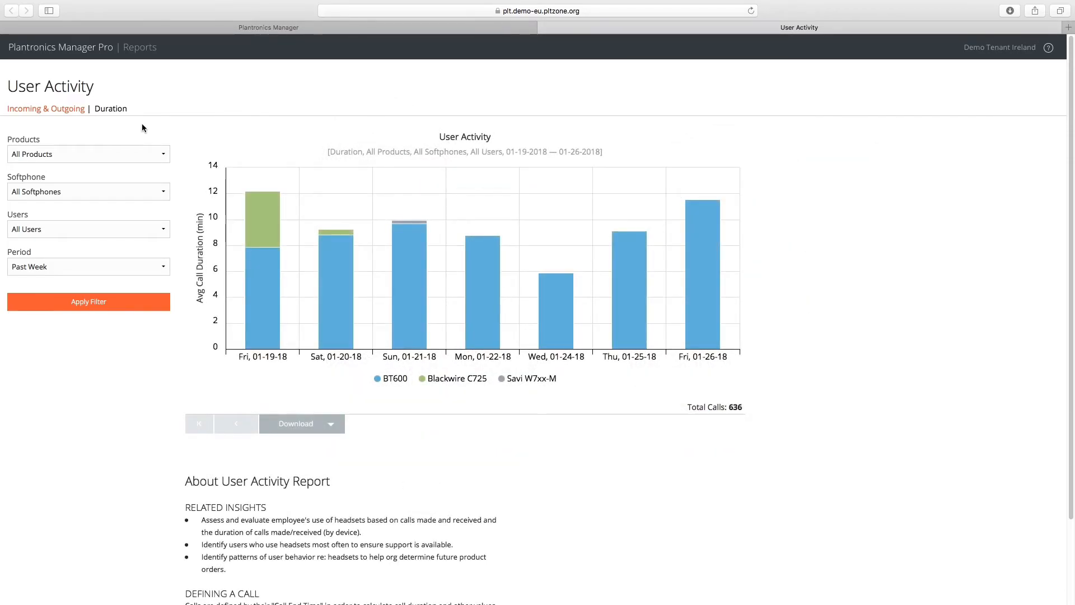